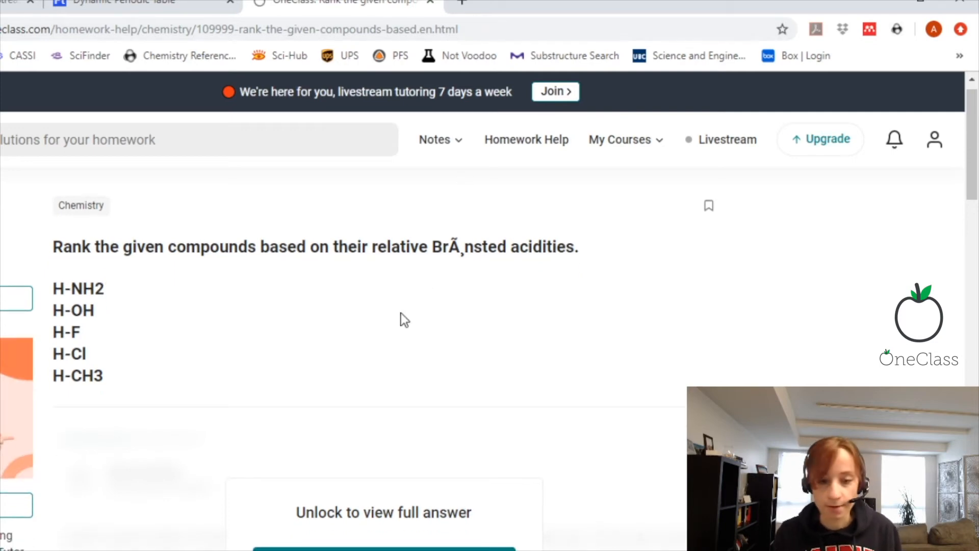
mouse_move(391, 512)
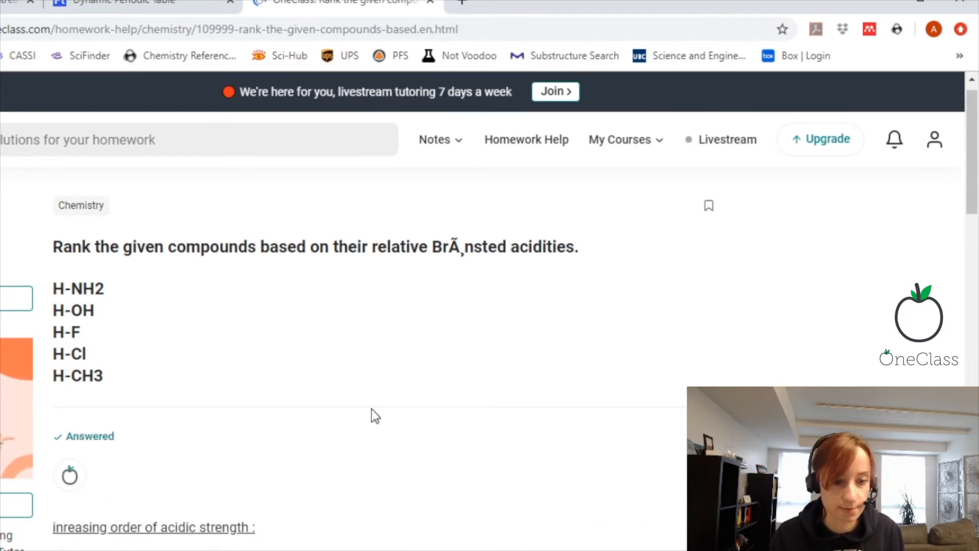
scroll("down", 3)
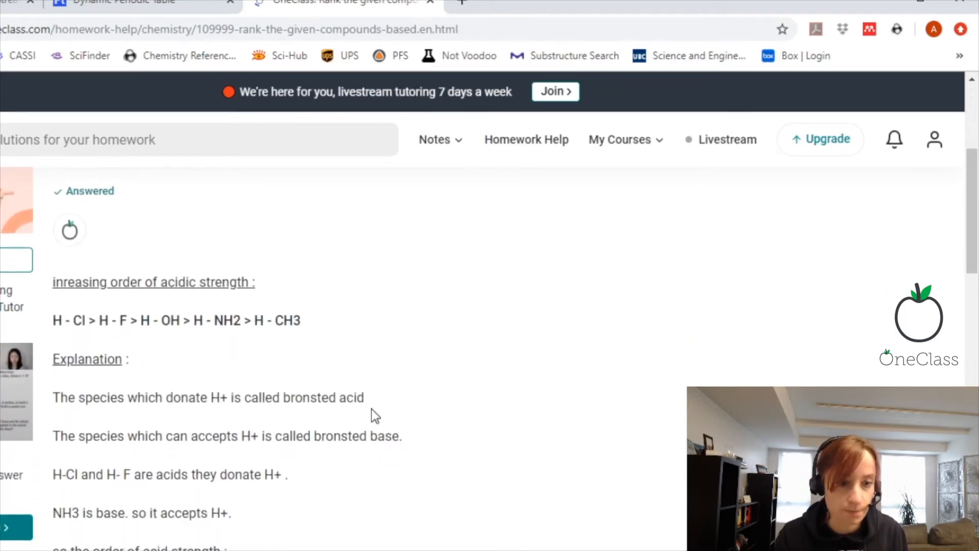
scroll("down", 3)
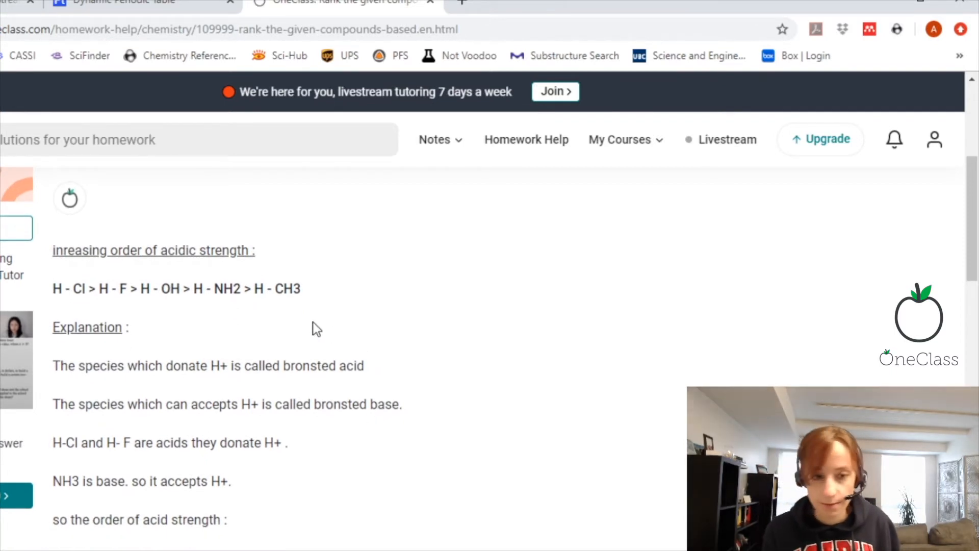
mouse_move(341, 314)
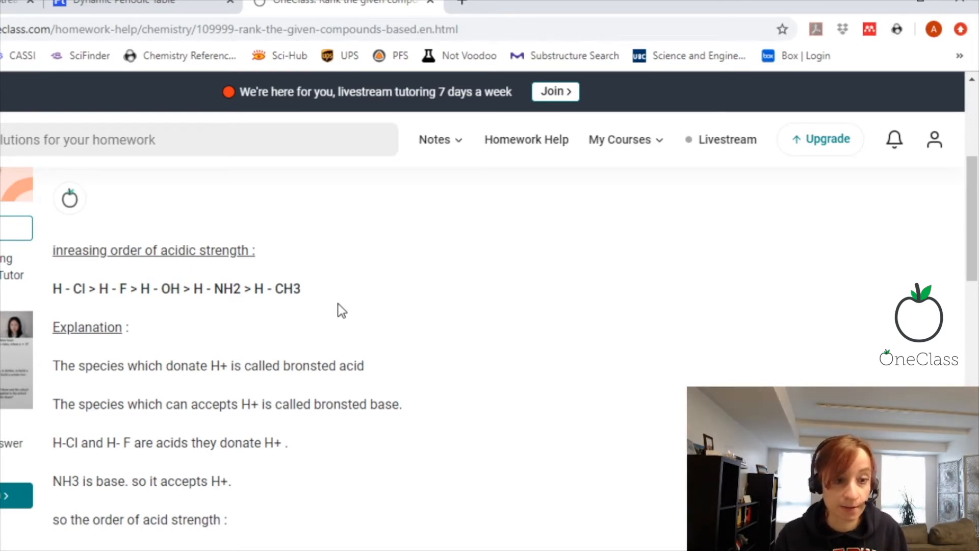
mouse_move(262, 334)
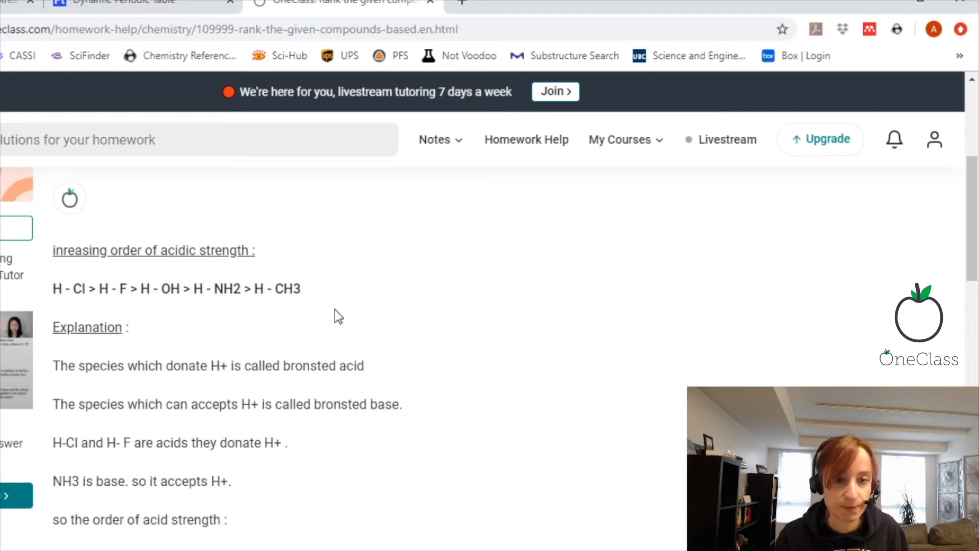
mouse_move(282, 279)
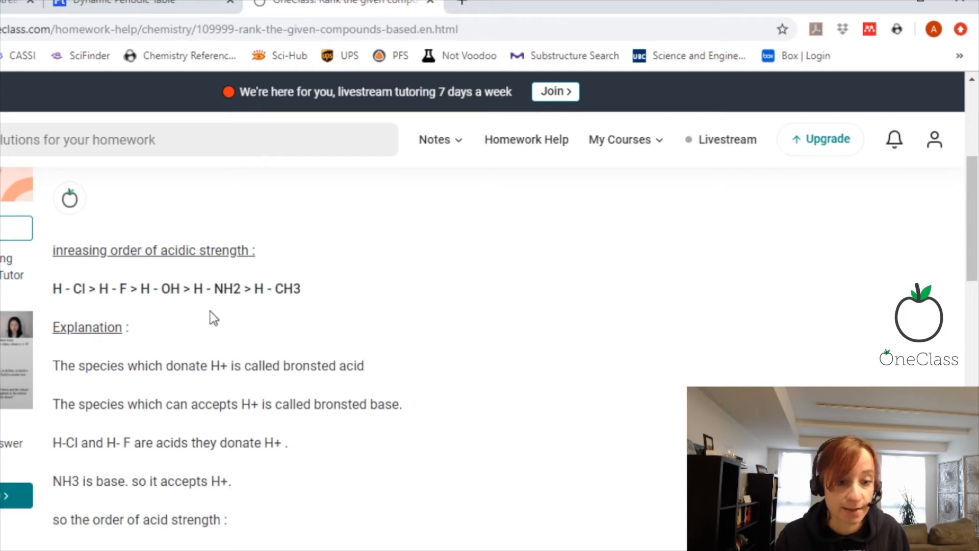
mouse_move(165, 316)
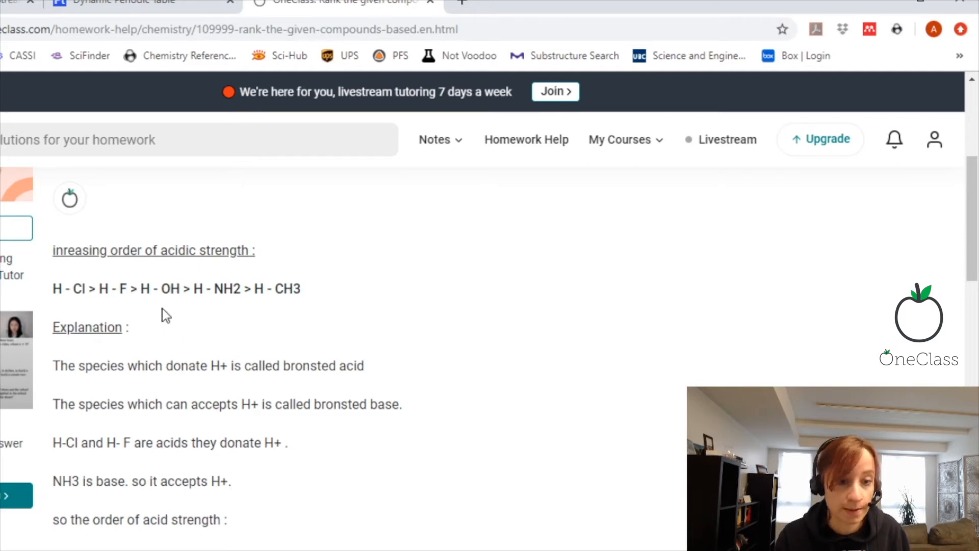
mouse_move(268, 328)
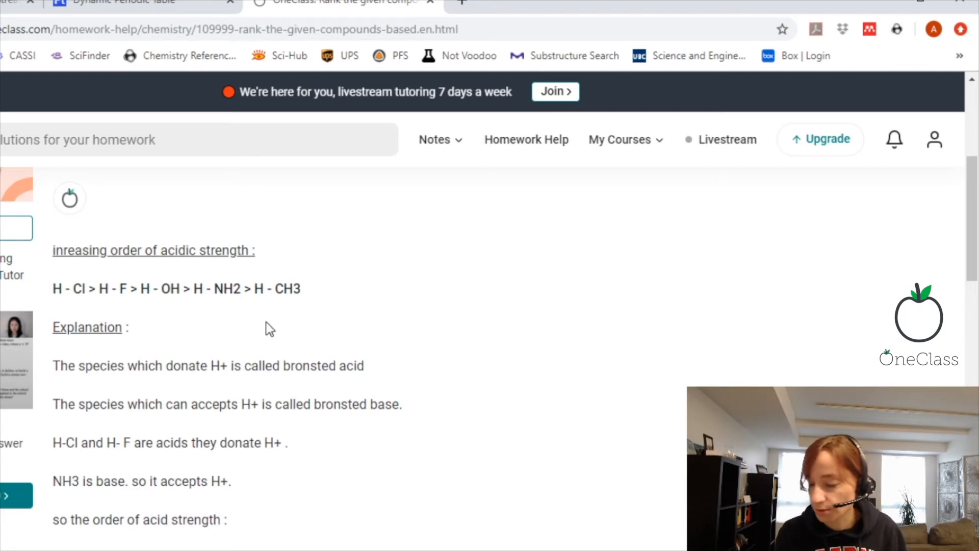
scroll("down", 3)
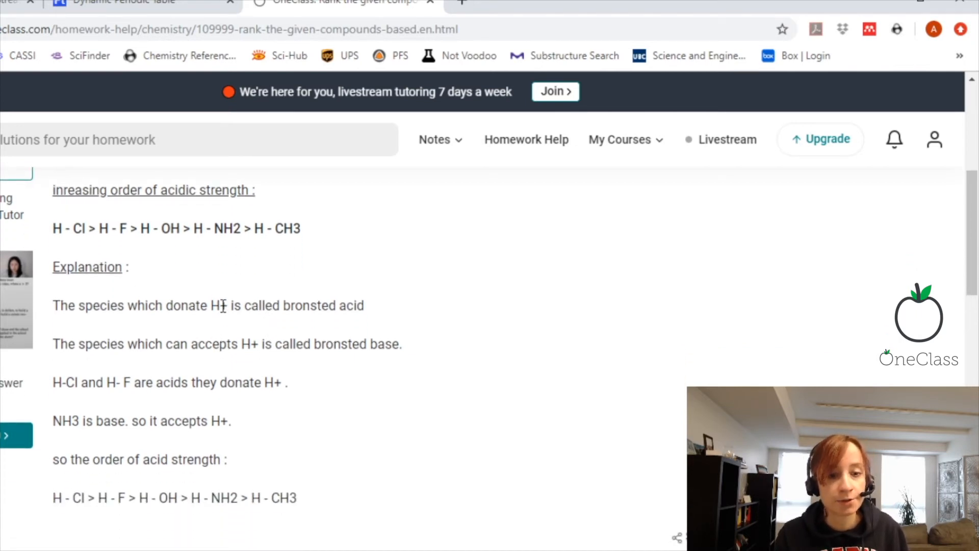
mouse_move(387, 325)
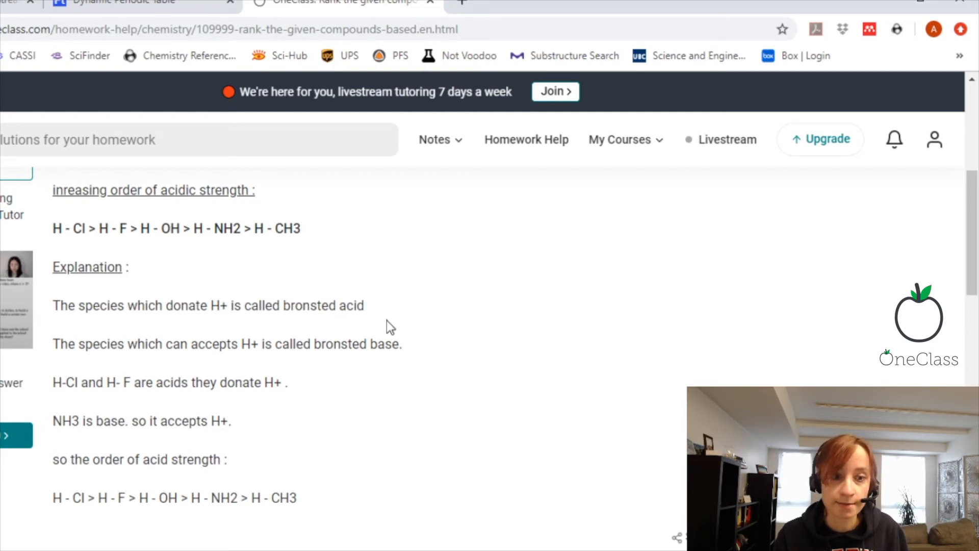
mouse_move(305, 380)
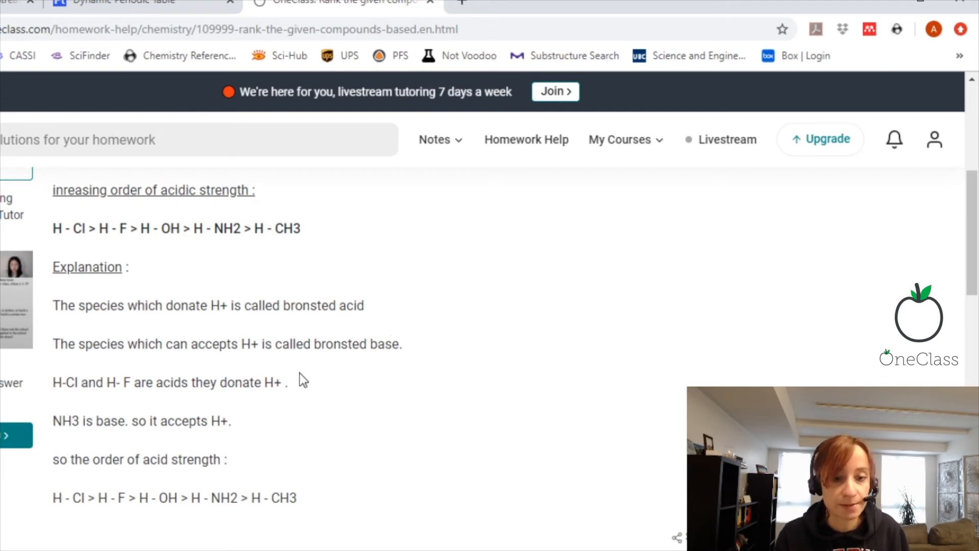
mouse_move(390, 349)
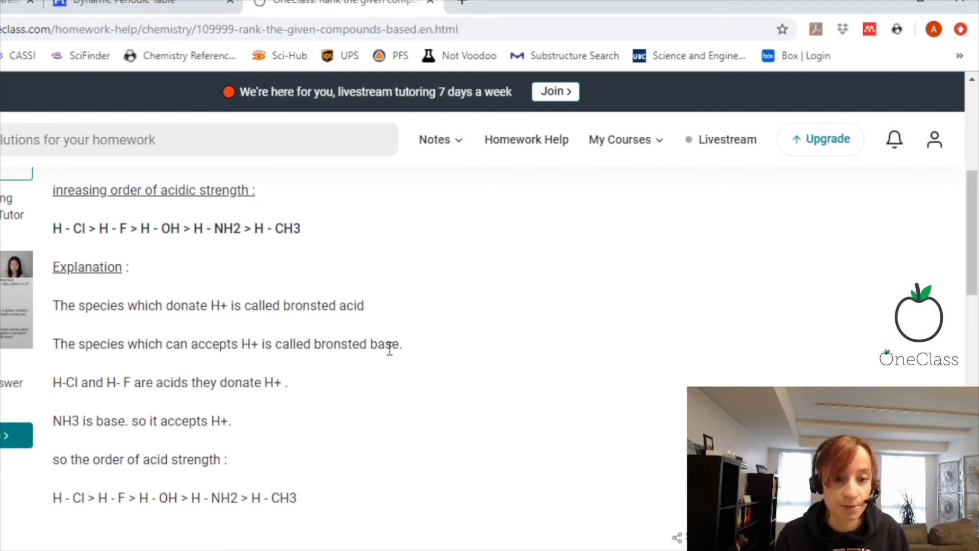
scroll("down", 3)
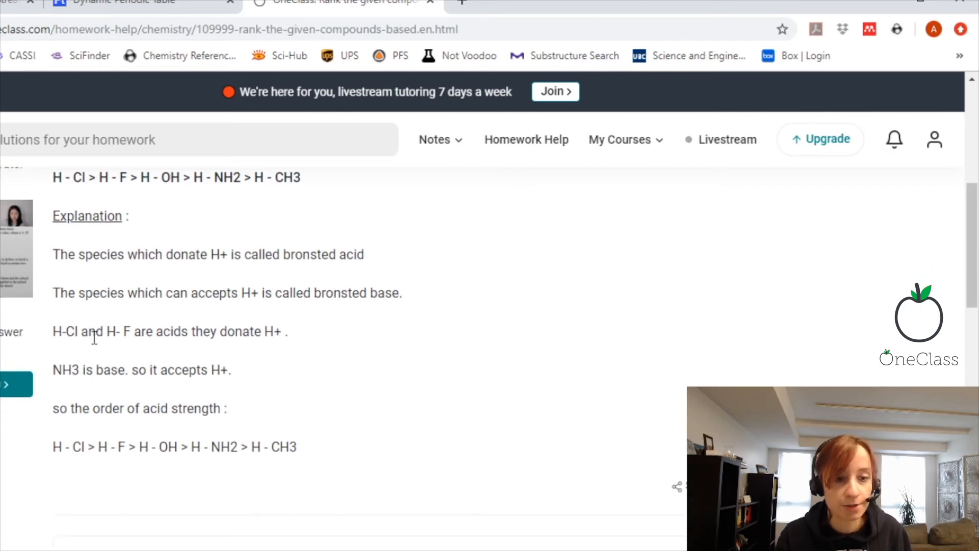
mouse_move(252, 349)
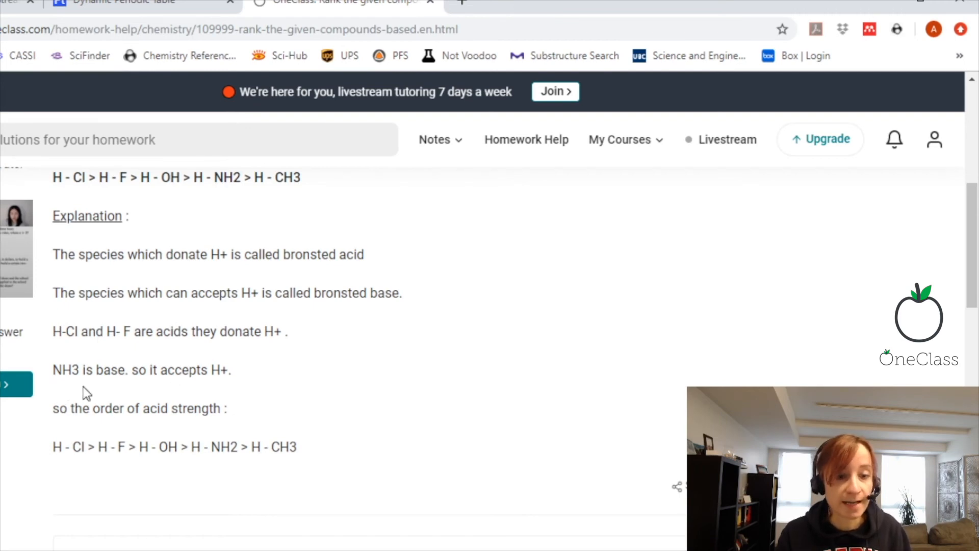
mouse_move(242, 390)
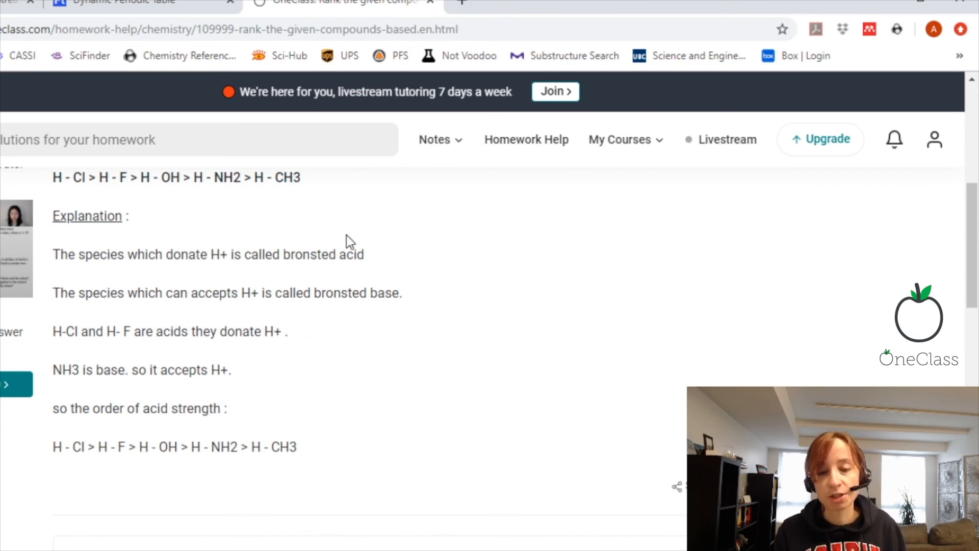
mouse_move(372, 371)
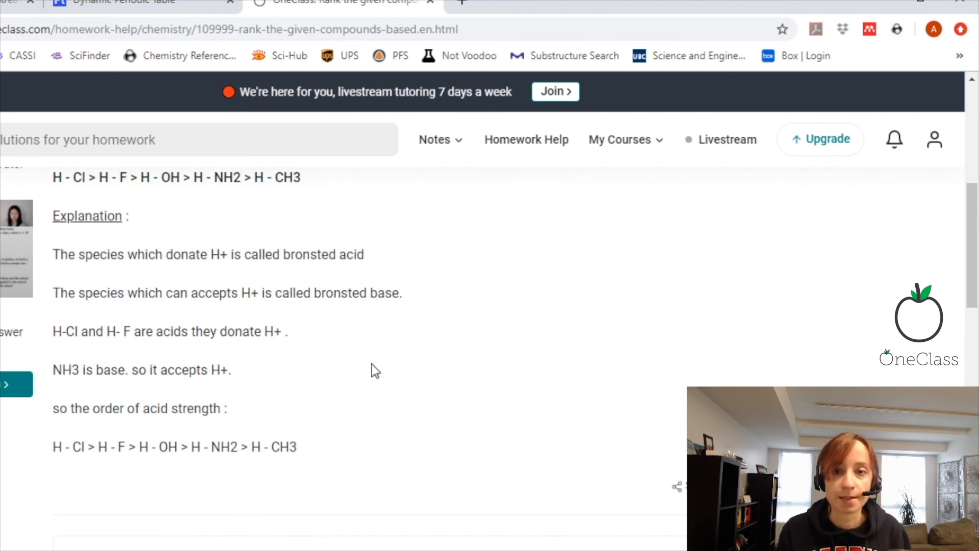